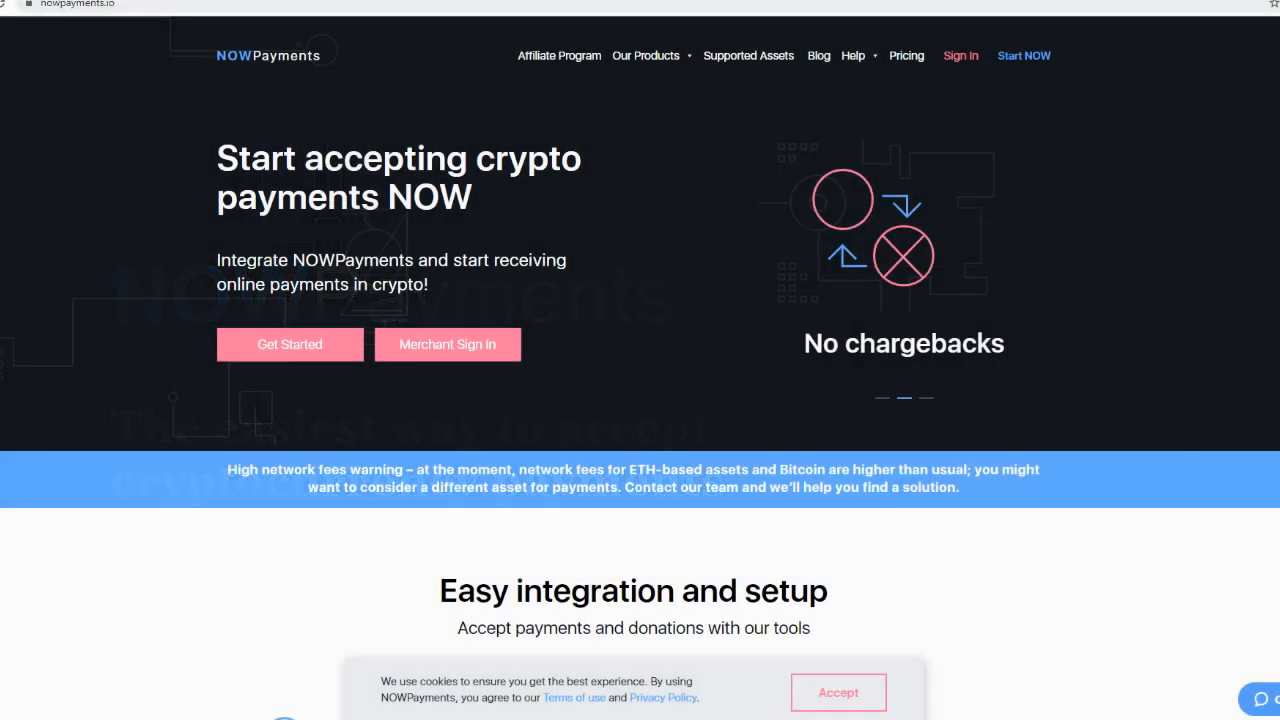
Step: Register a NOWPayments account with company name 'JagE' and a password via Start NOW
click(288, 344)
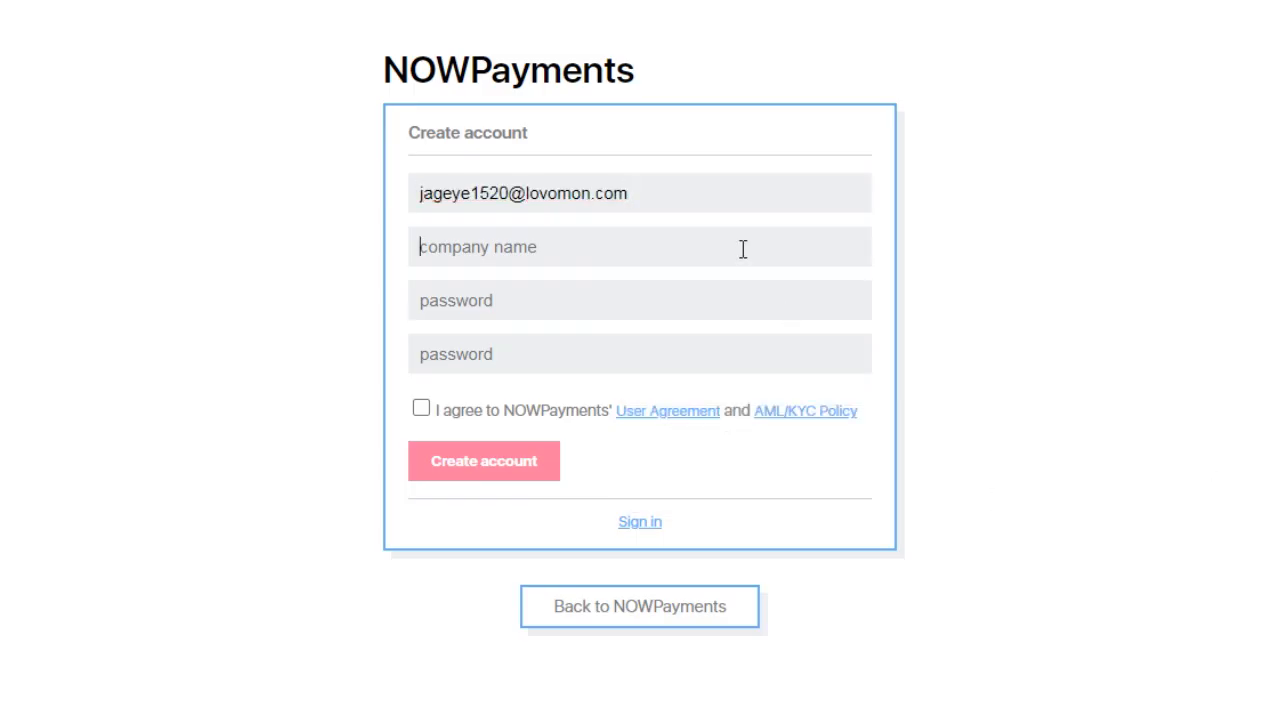
text(JagEye)
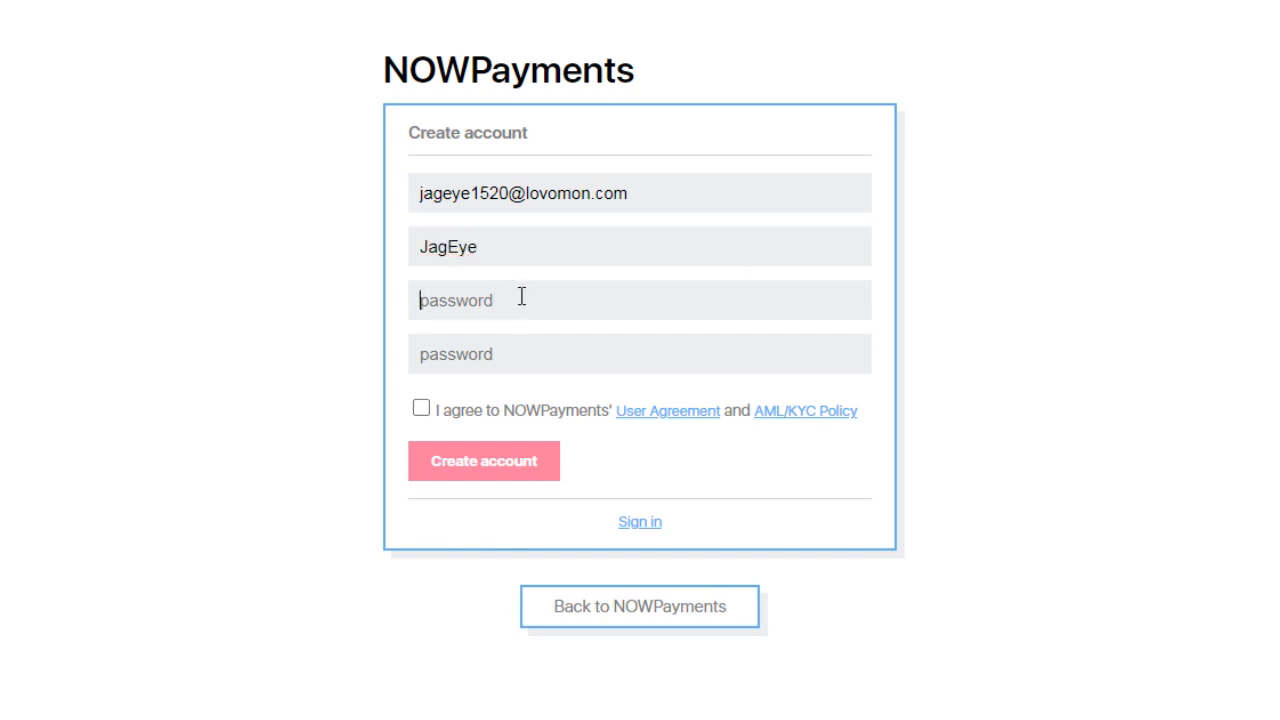
text(password)
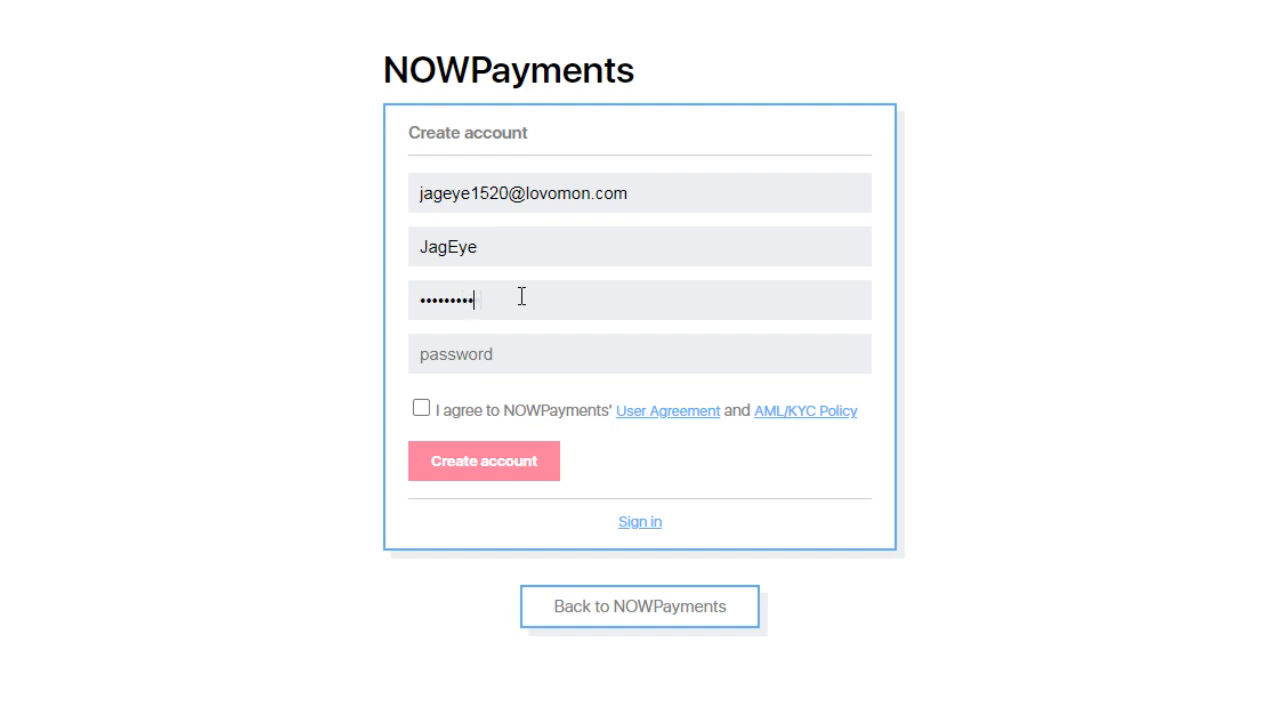
click(484, 460)
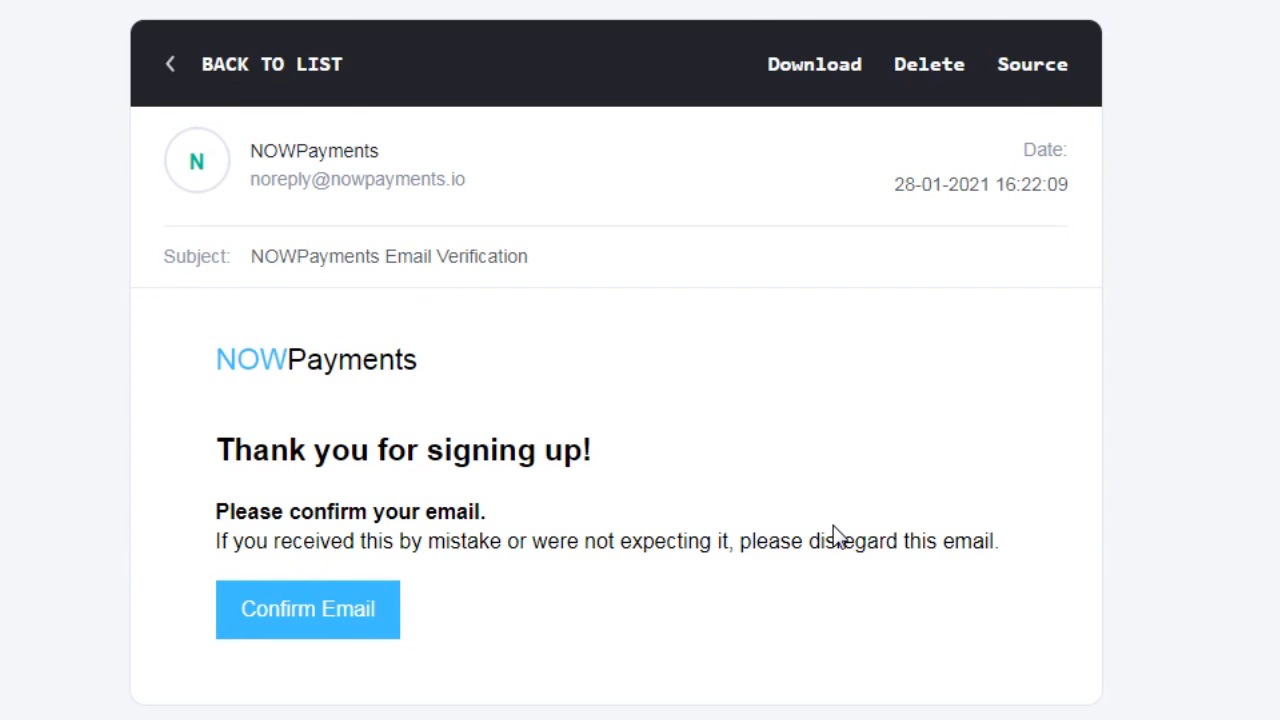
Step: Confirm the email and save a NANO payout wallet address in Store Settings
click(308, 608)
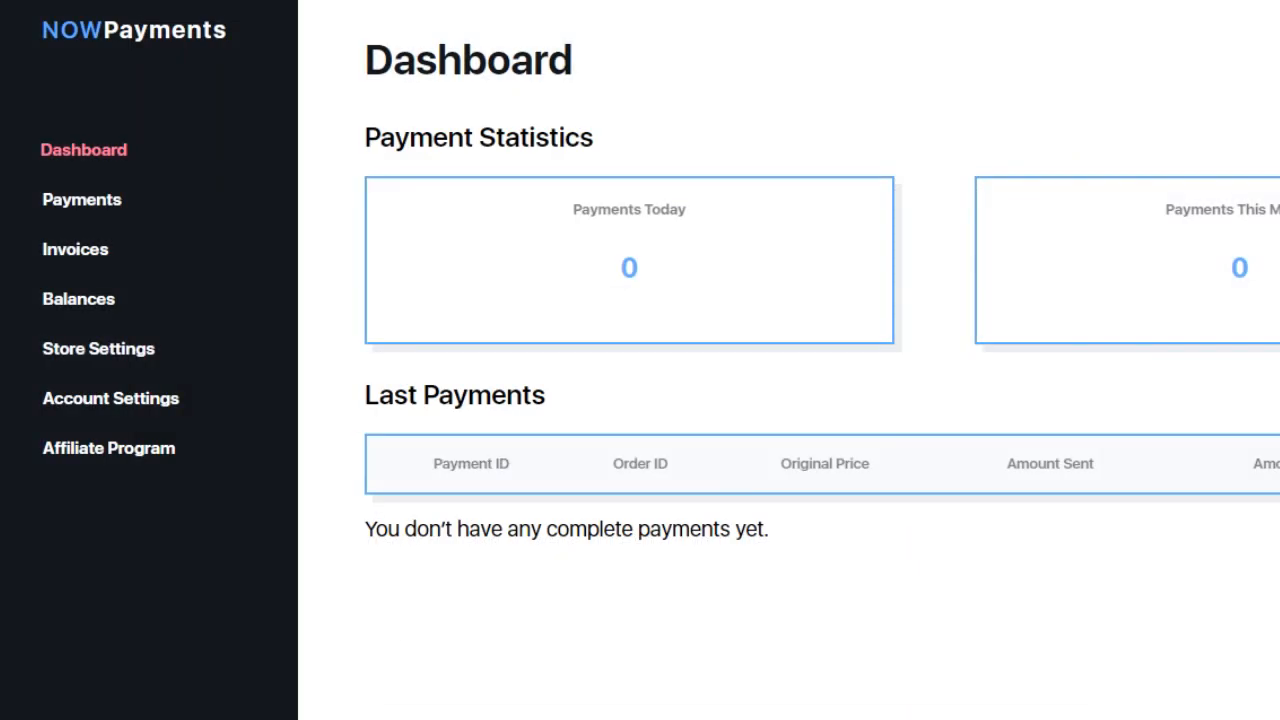
mouse_move(430, 588)
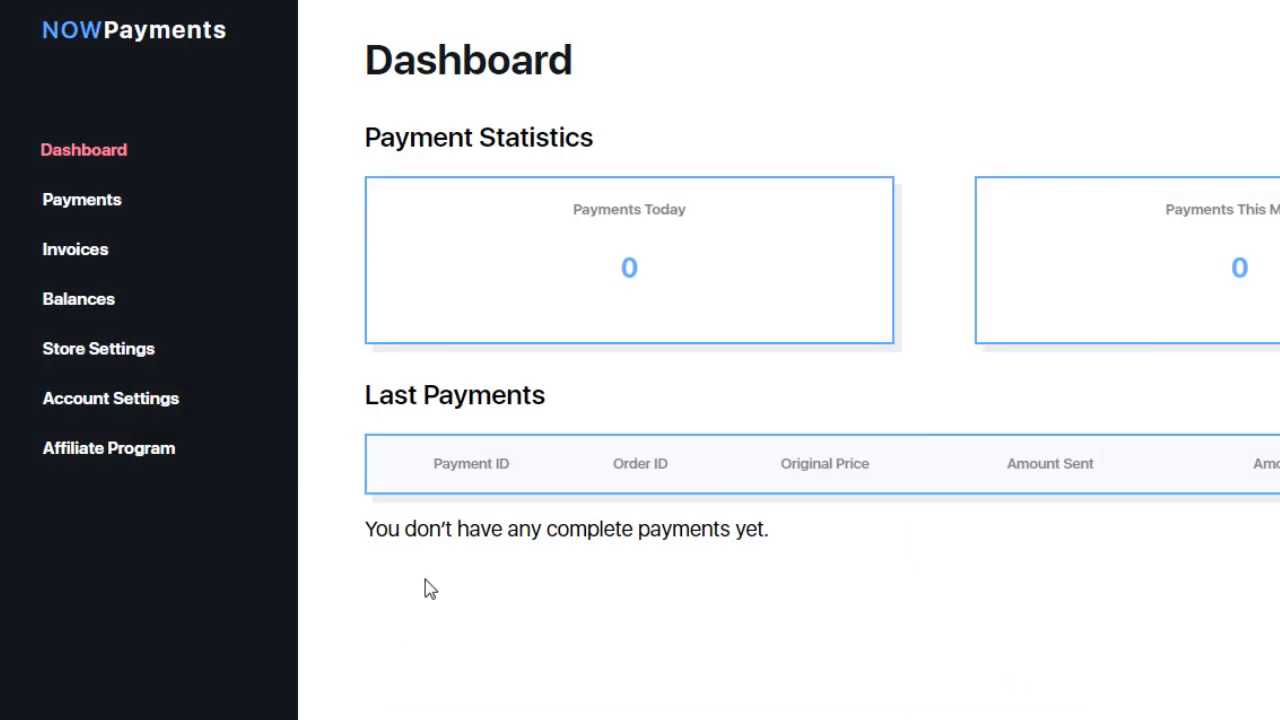
click(98, 348)
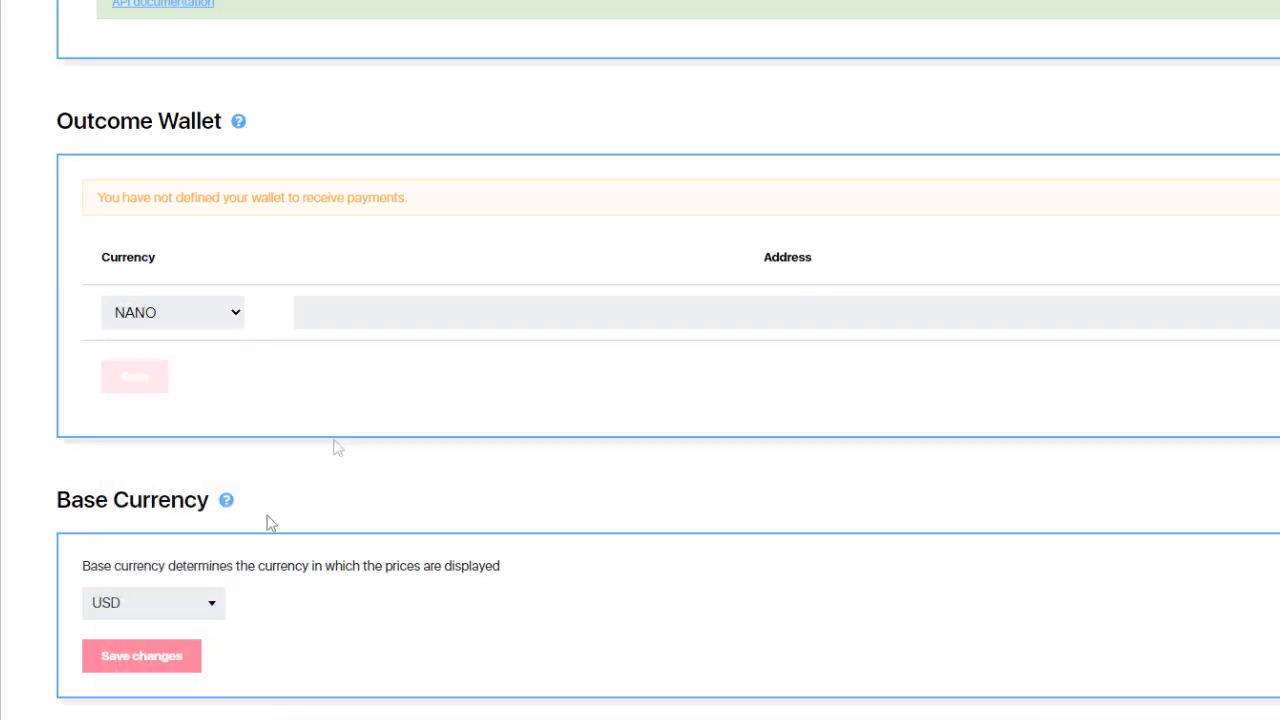
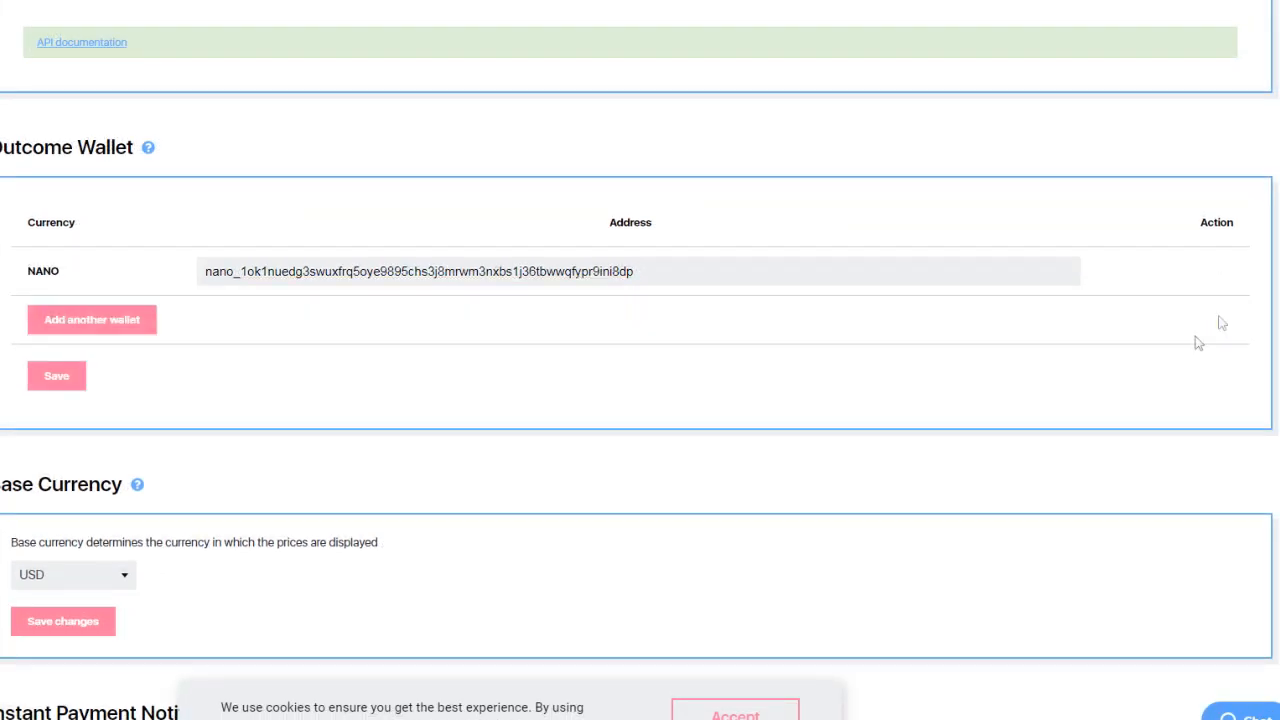
scroll(up, 3)
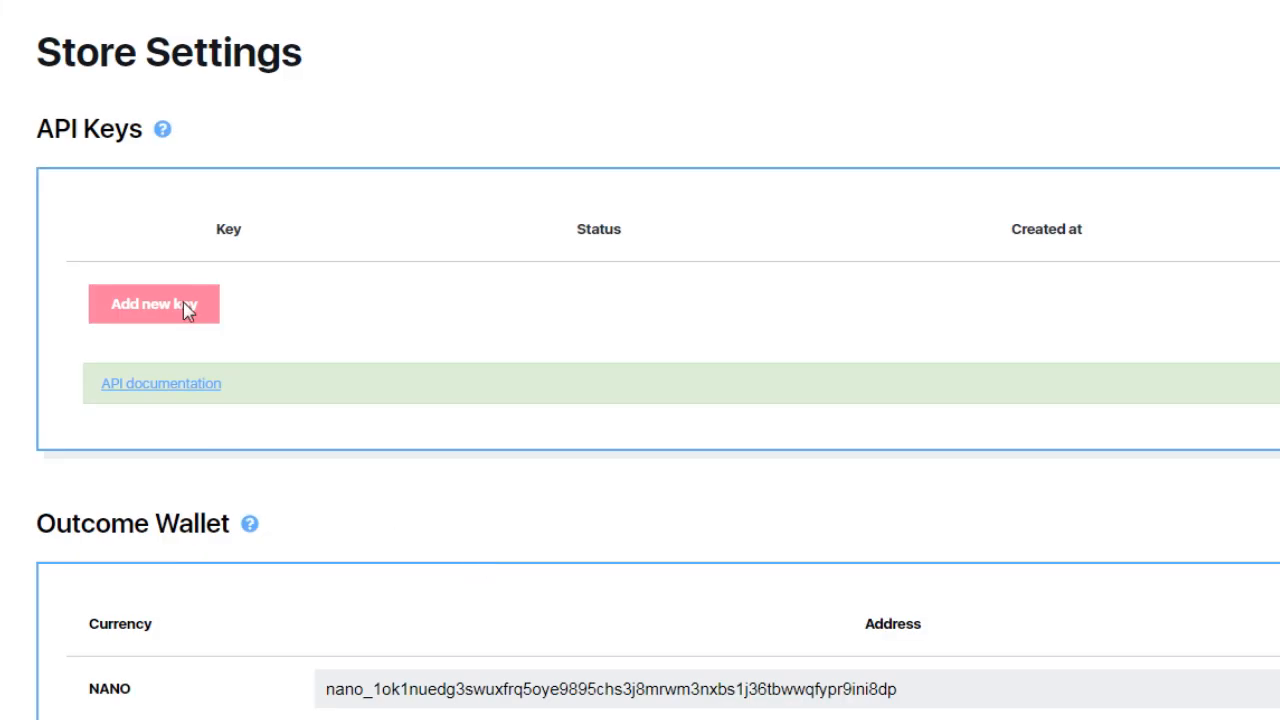
Step: Create a new API key and generate the Instant Payment Notifications secret key
click(152, 304)
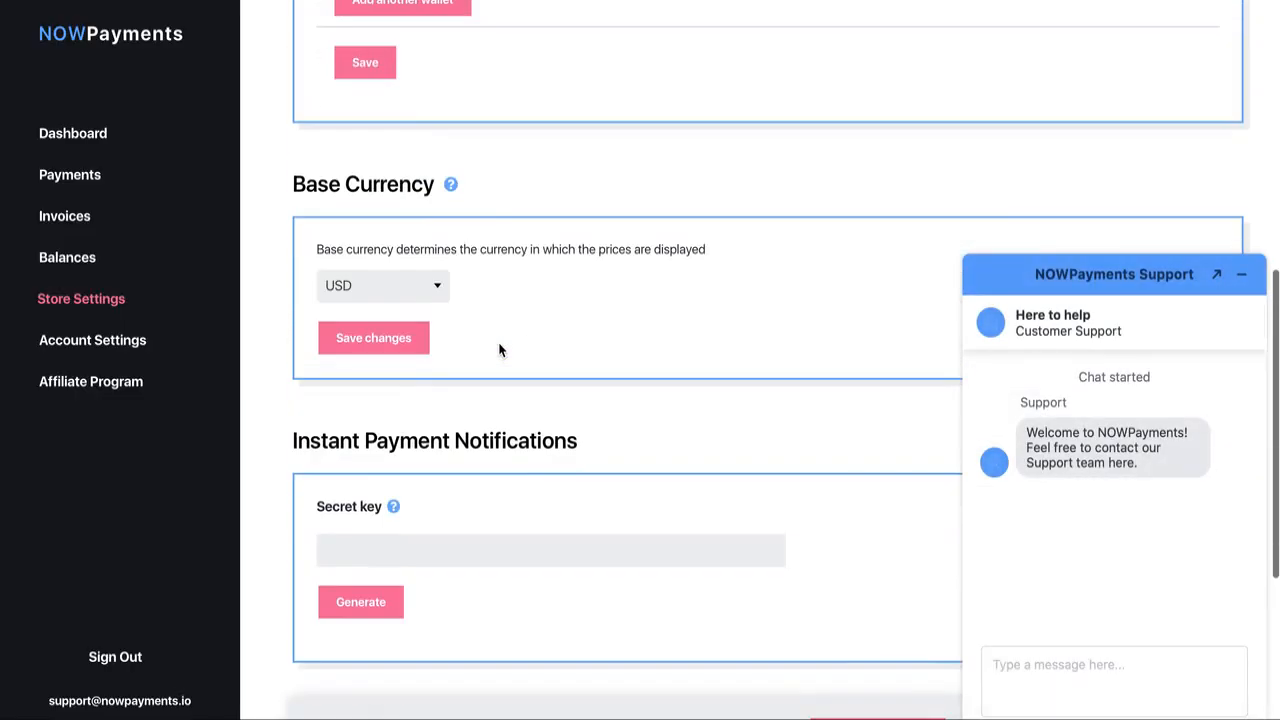
click(360, 600)
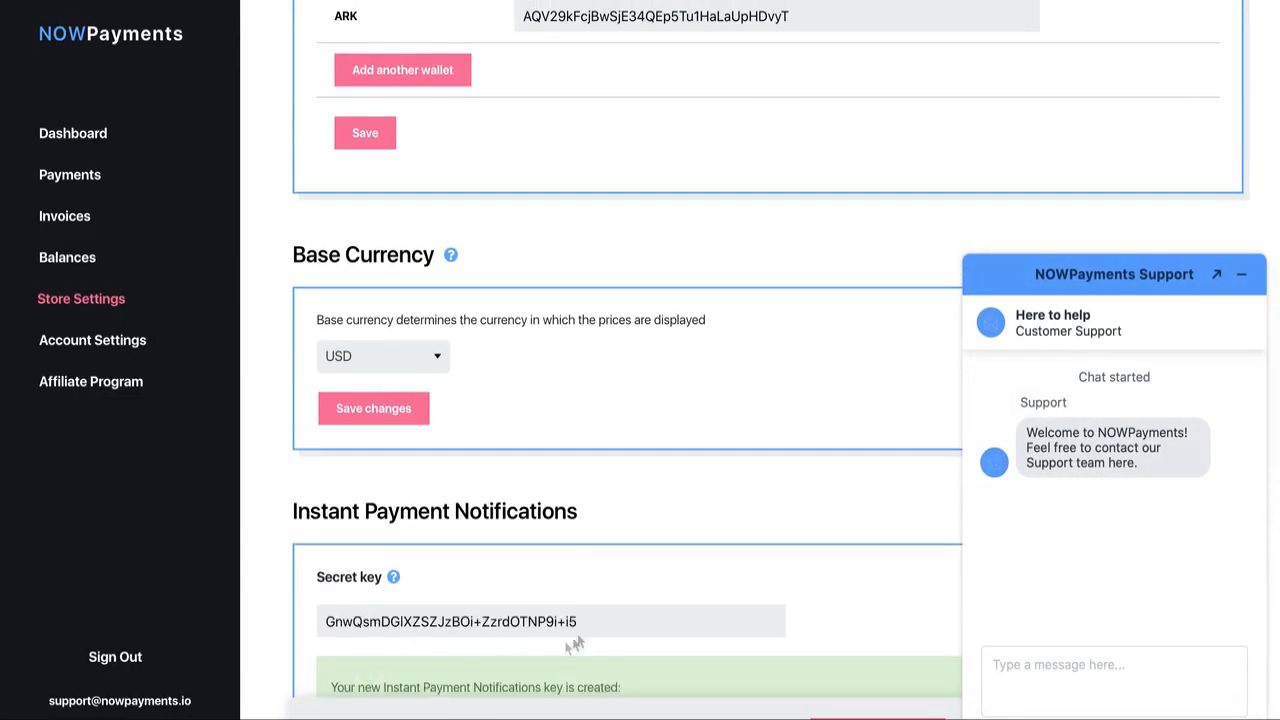
scroll(down, 3)
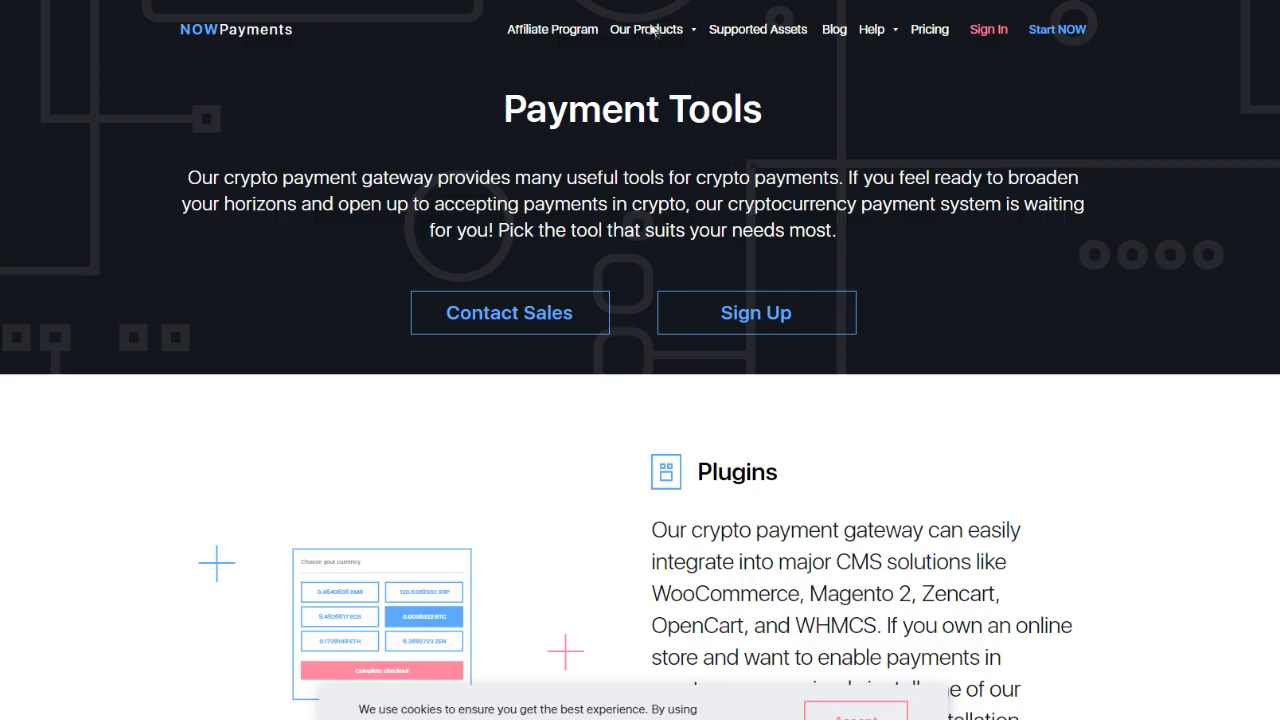
Step: From the Payment Tools plugins list, download woocommerce.4.9.2.zip from WordPress.org
click(646, 30)
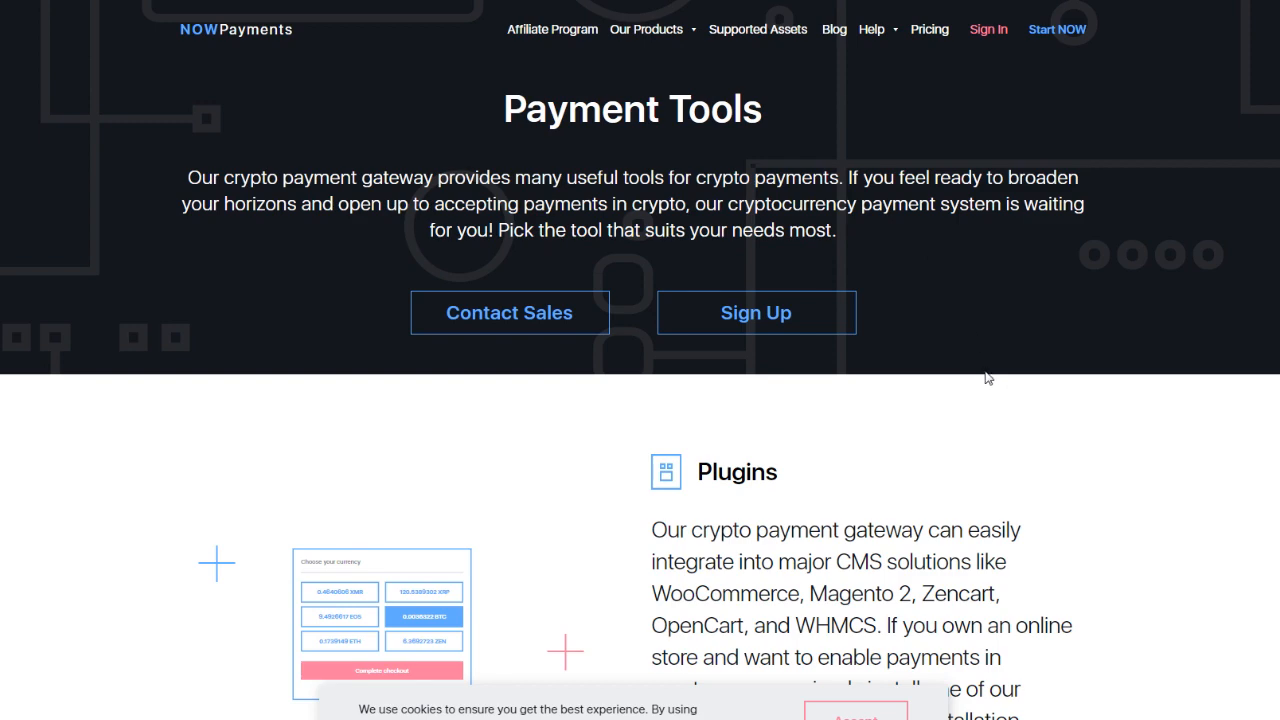
scroll(down, 3)
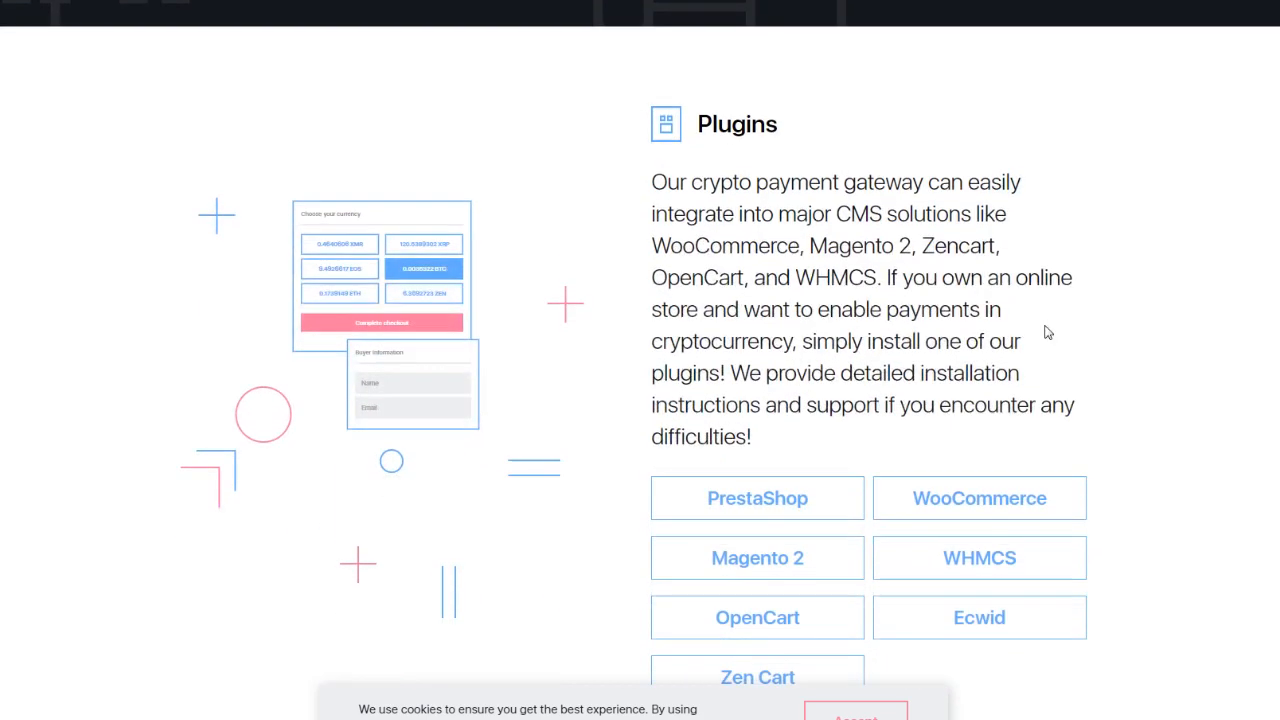
scroll(down, 3)
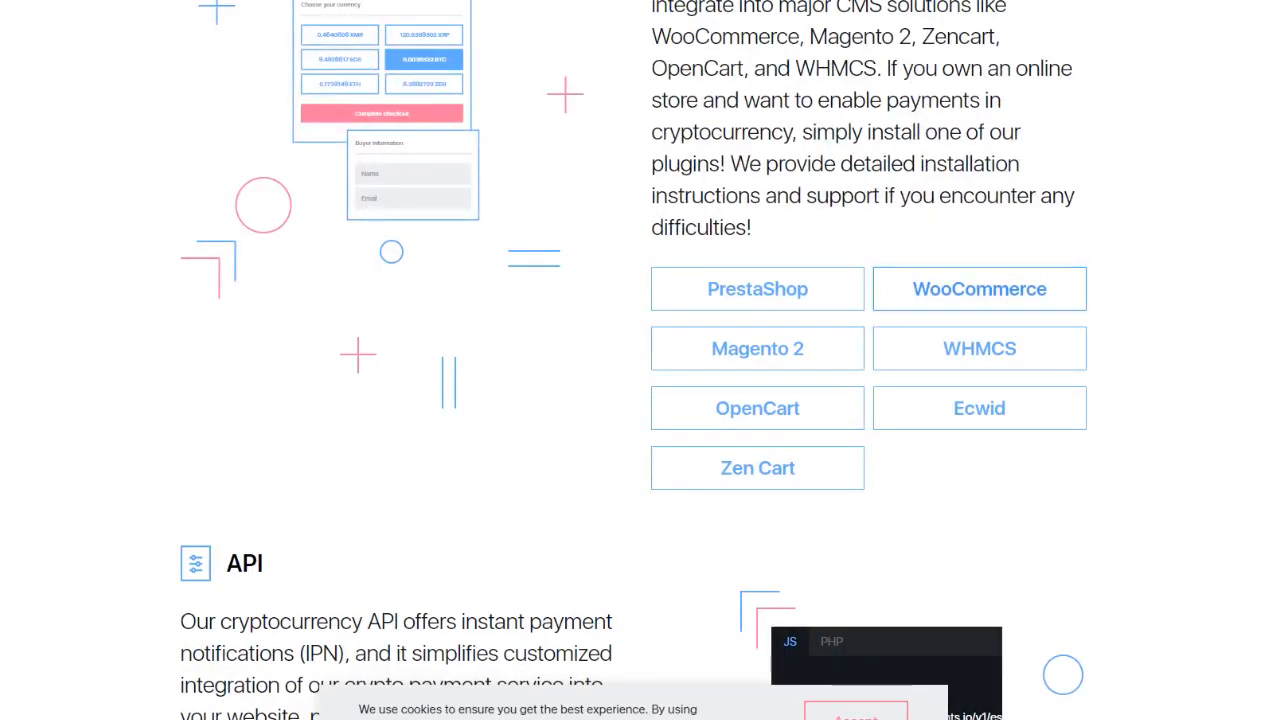
click(980, 288)
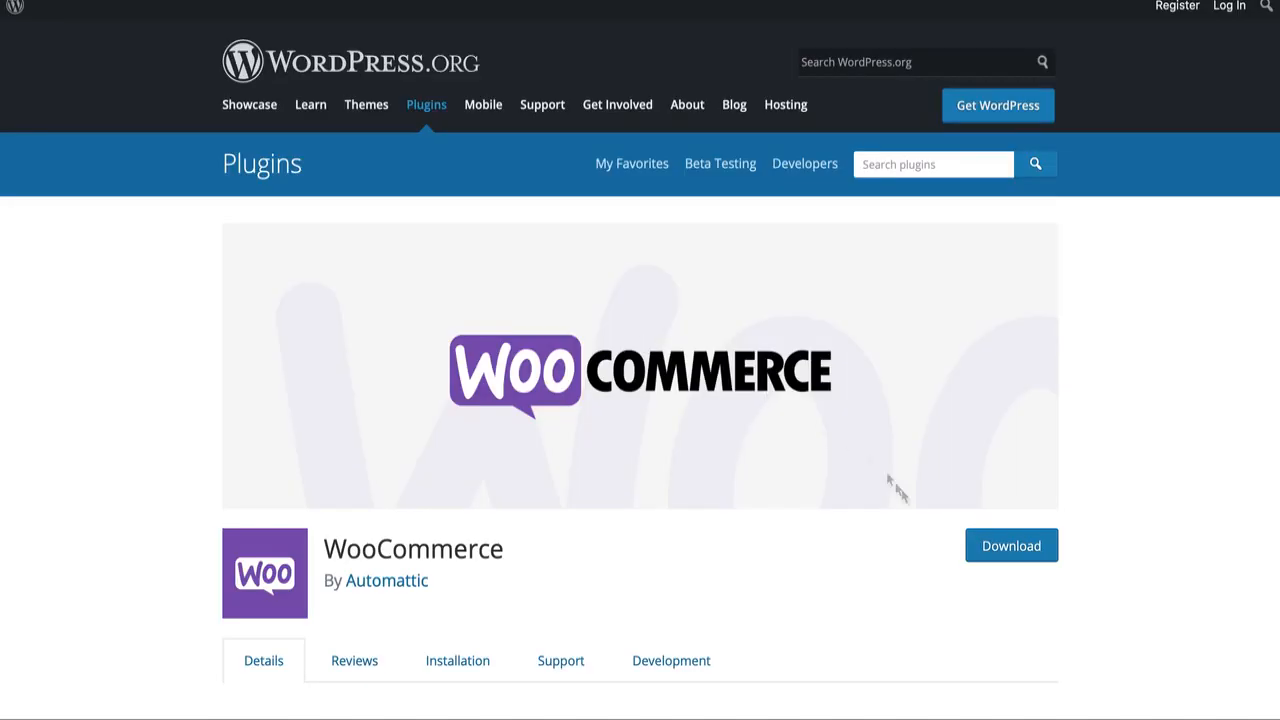
click(1012, 544)
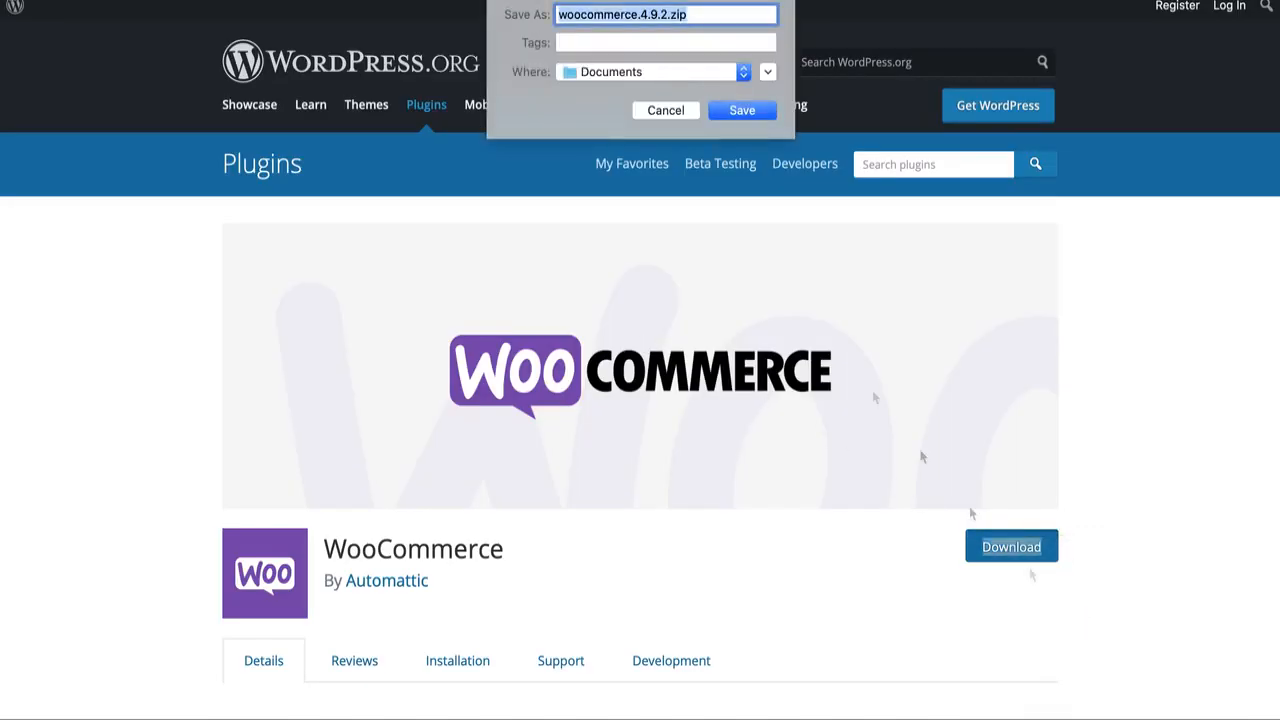
mouse_move(618, 230)
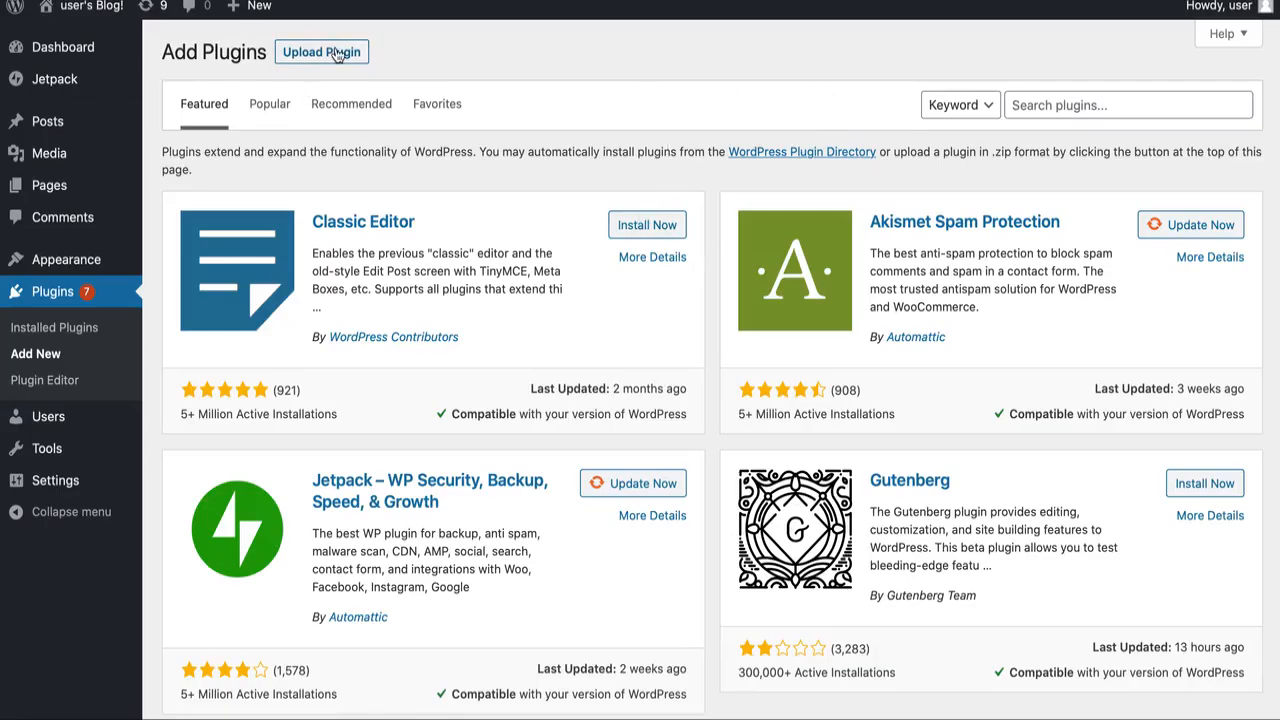
Step: Install WooCommerce from the uploaded zip file
click(320, 52)
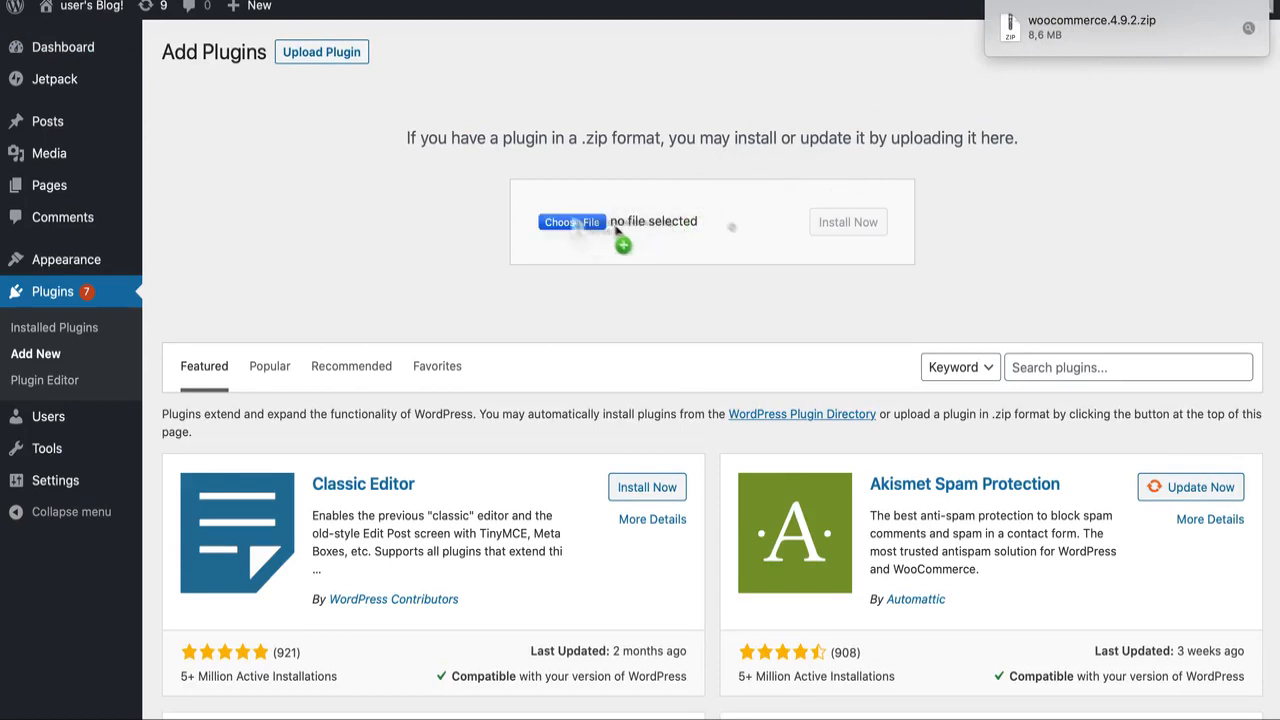
click(572, 220)
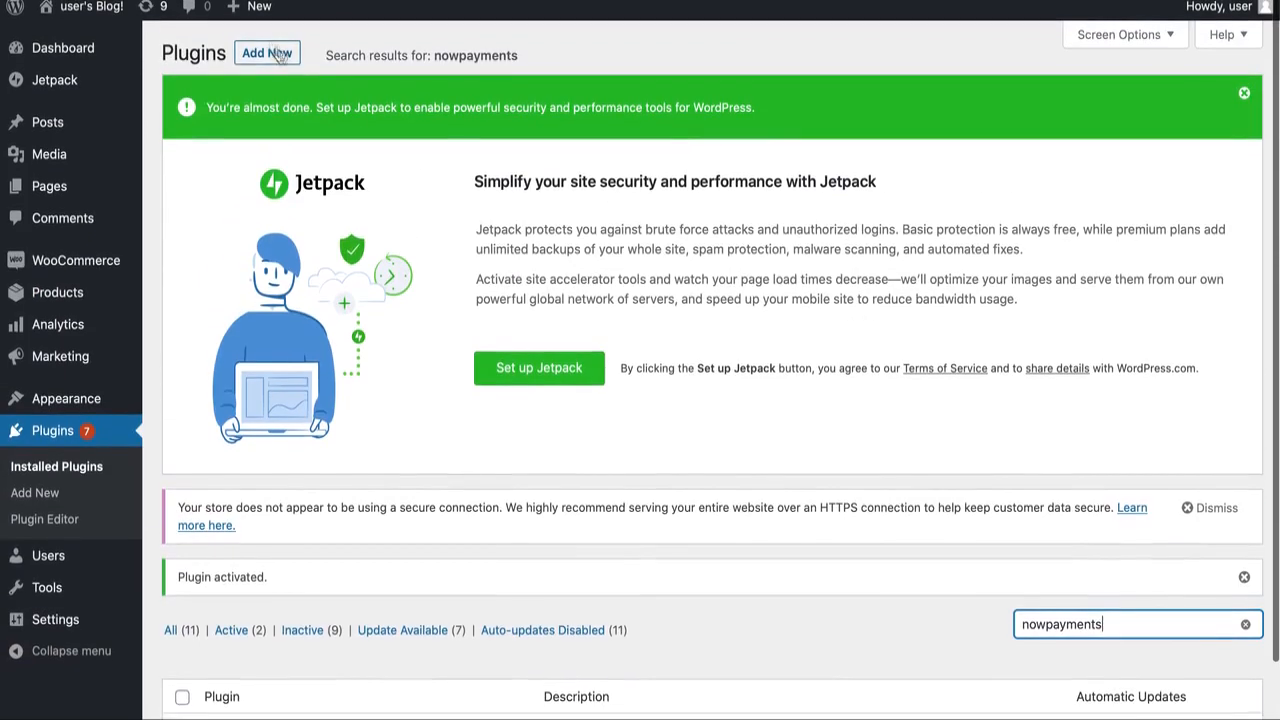
click(268, 52)
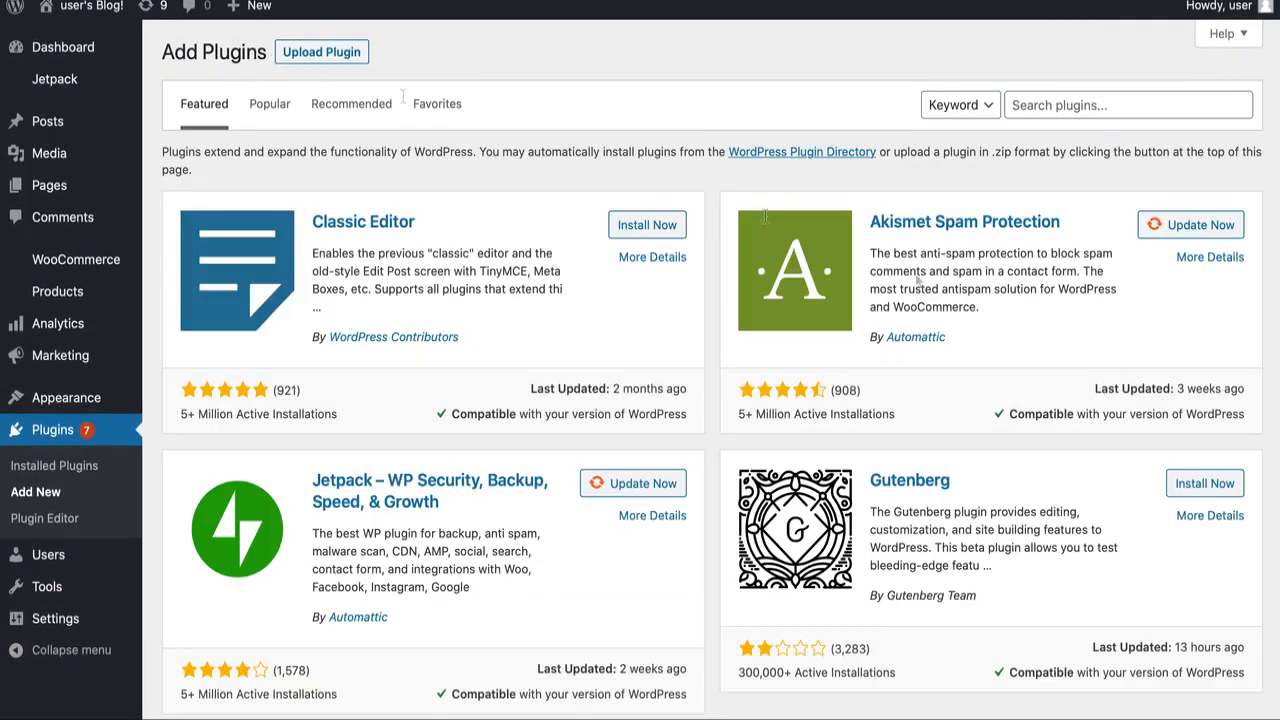
Step: Search 'nowpayments', then install and activate the NOWPayments Crypto Payment Gateway plugin
text(nowpayments)
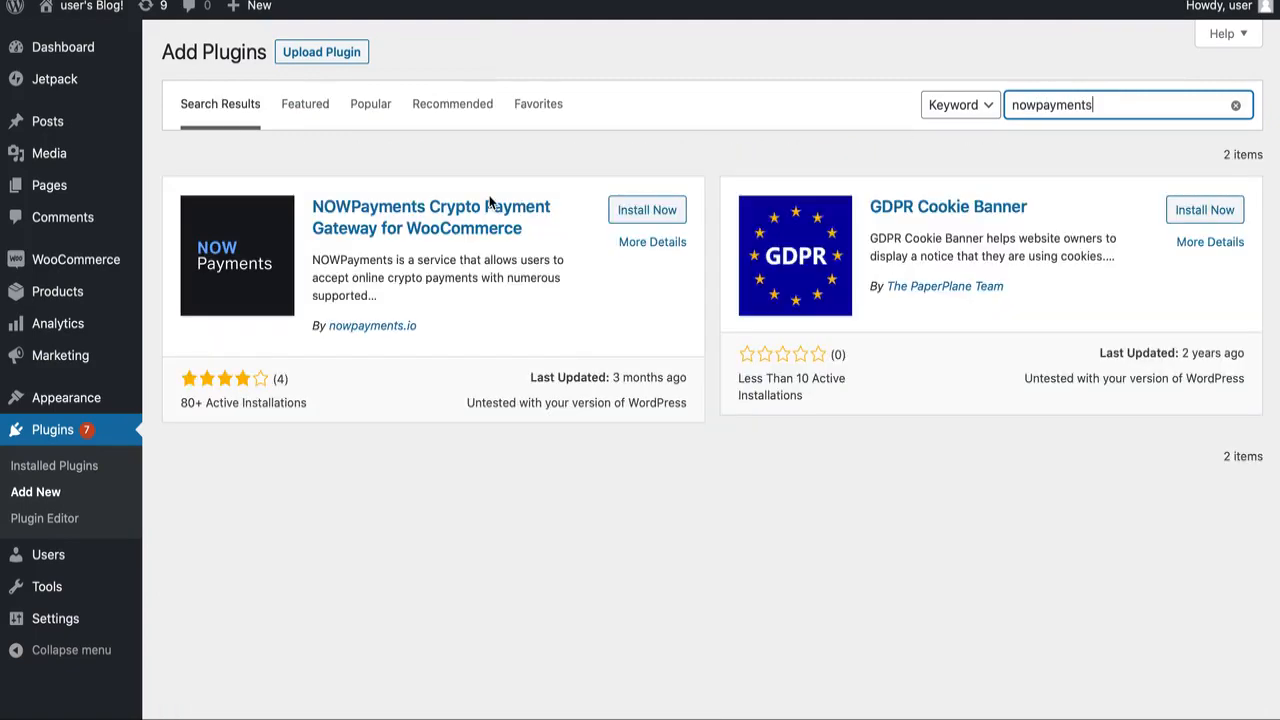
click(648, 210)
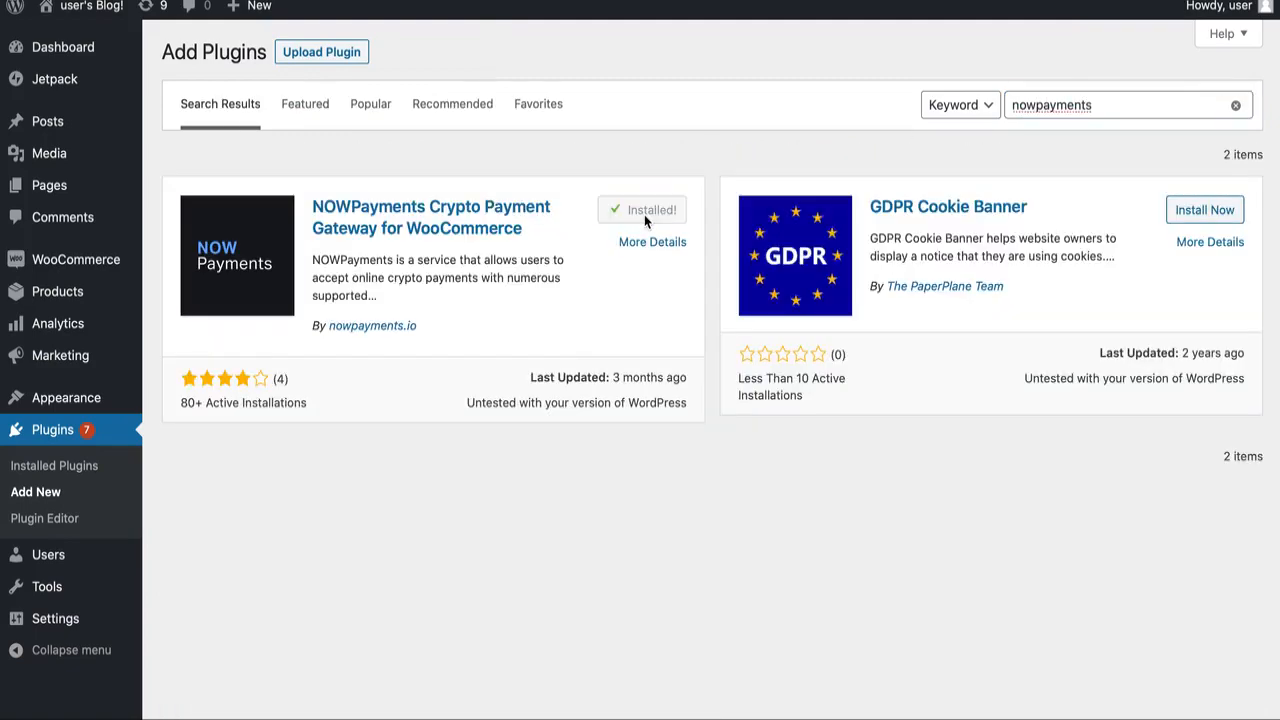
click(54, 464)
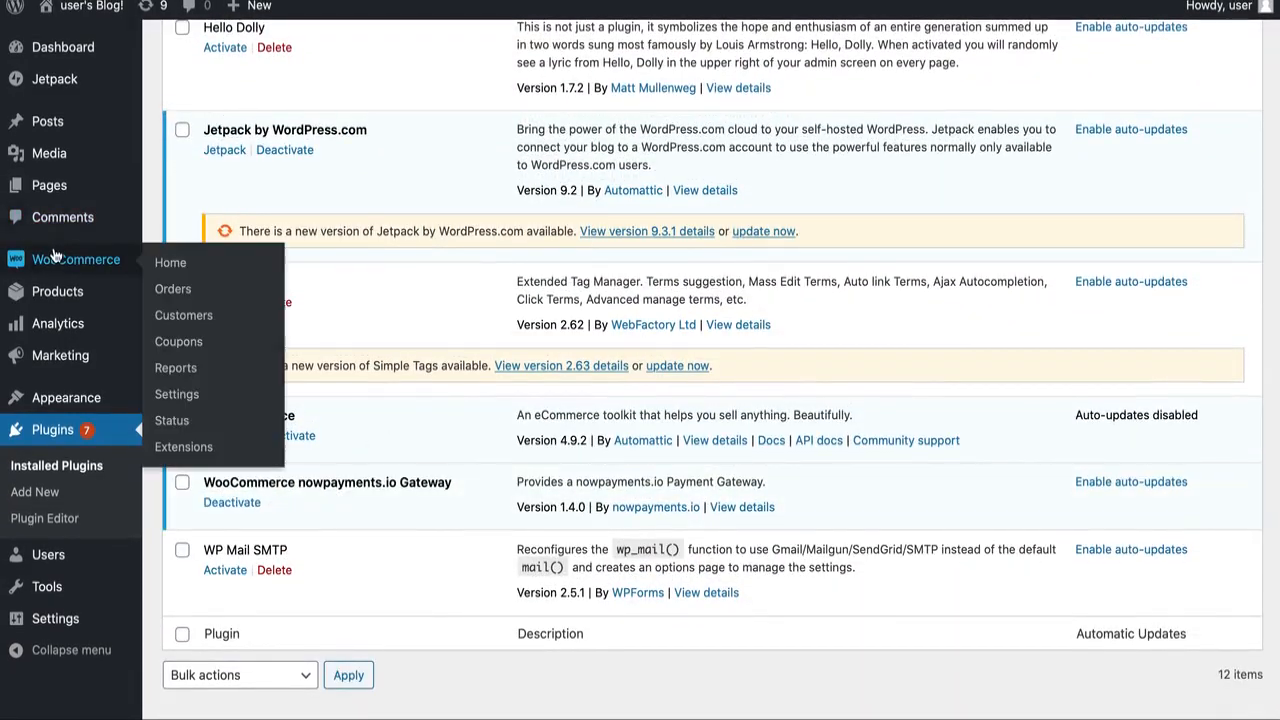
mouse_move(176, 394)
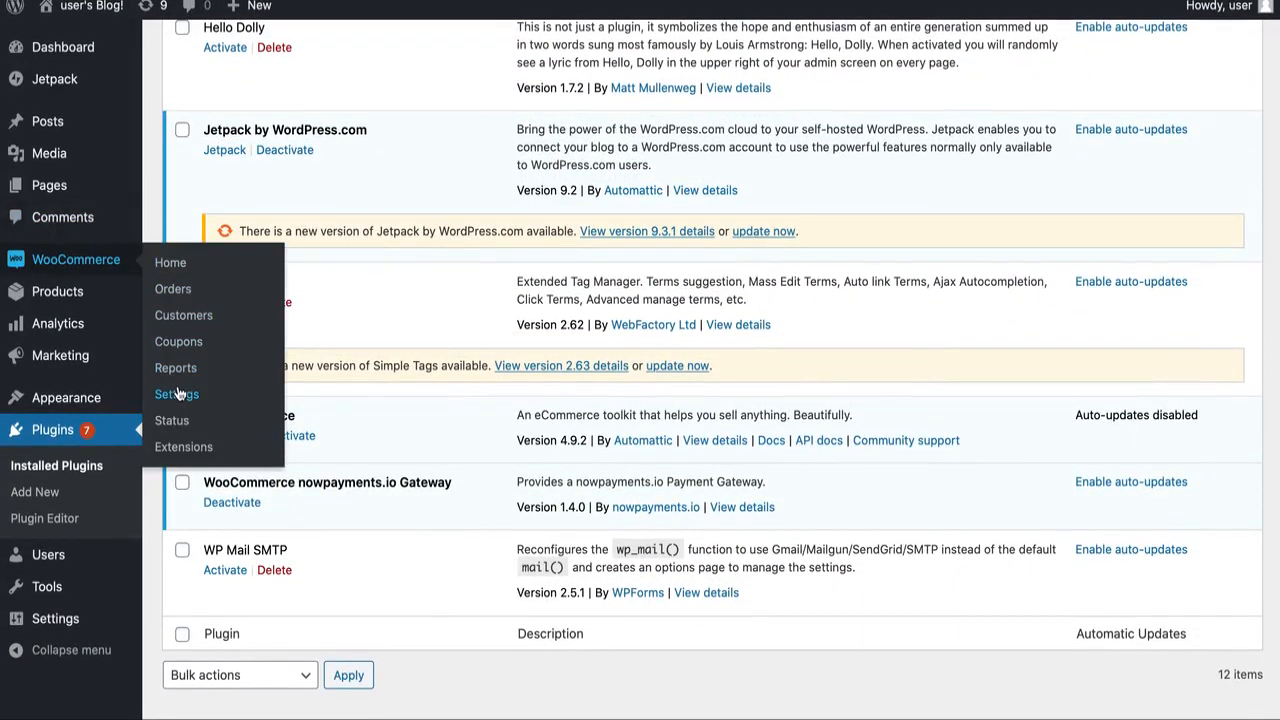
click(176, 392)
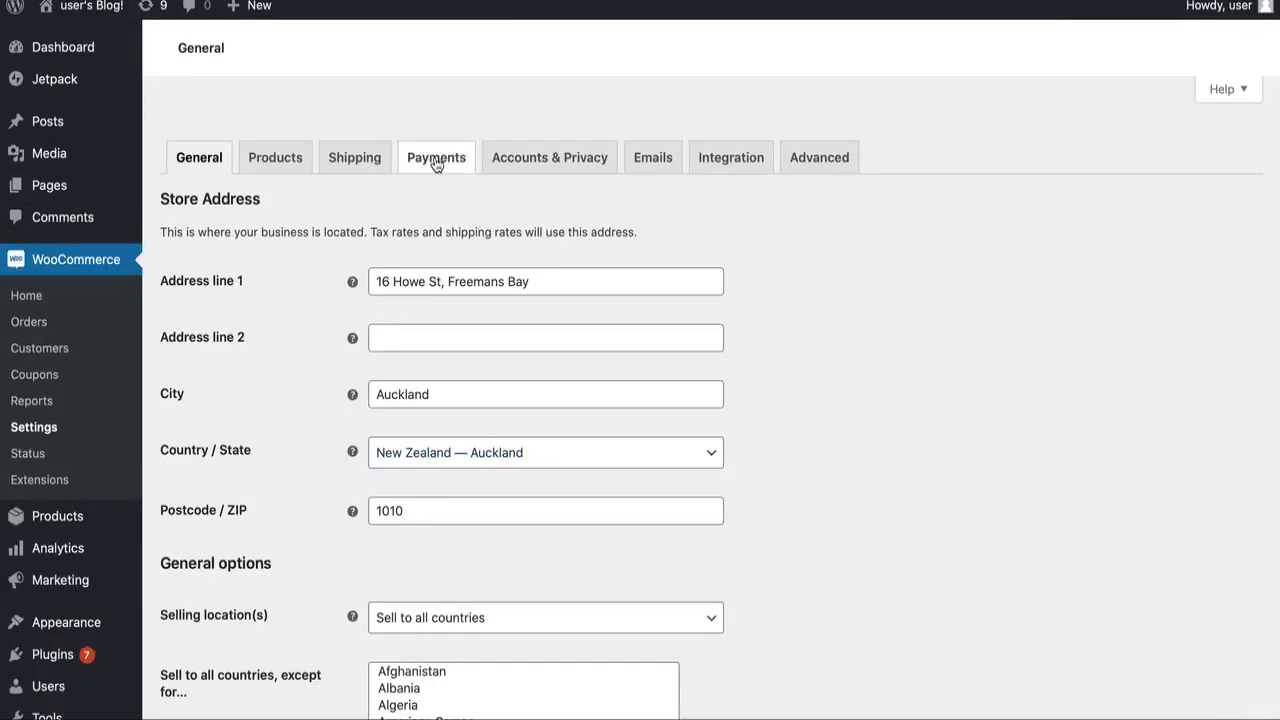
click(436, 156)
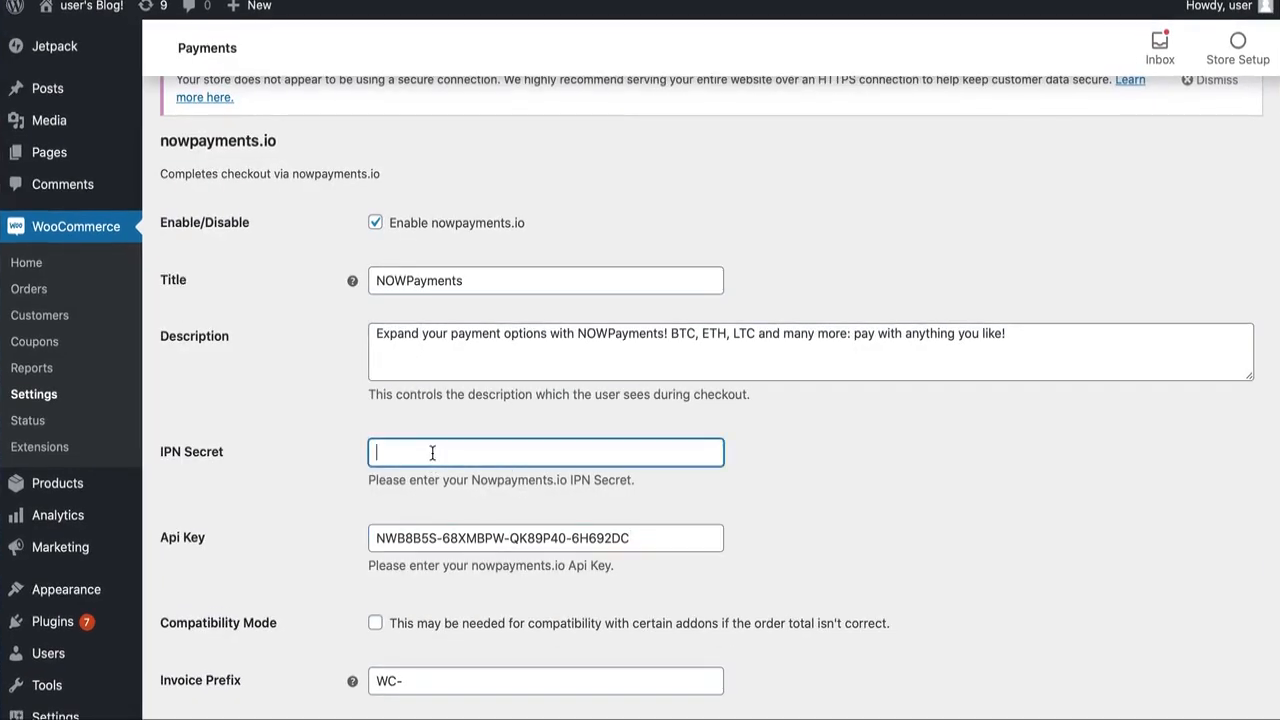
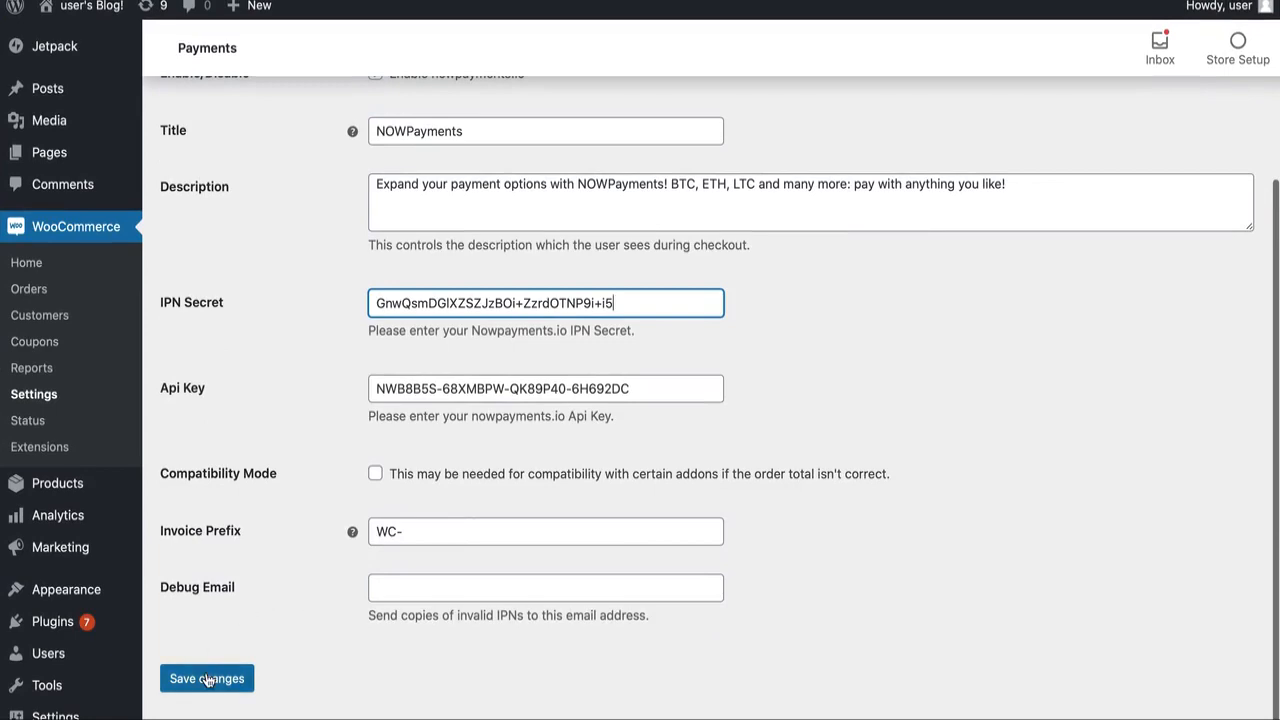
click(208, 678)
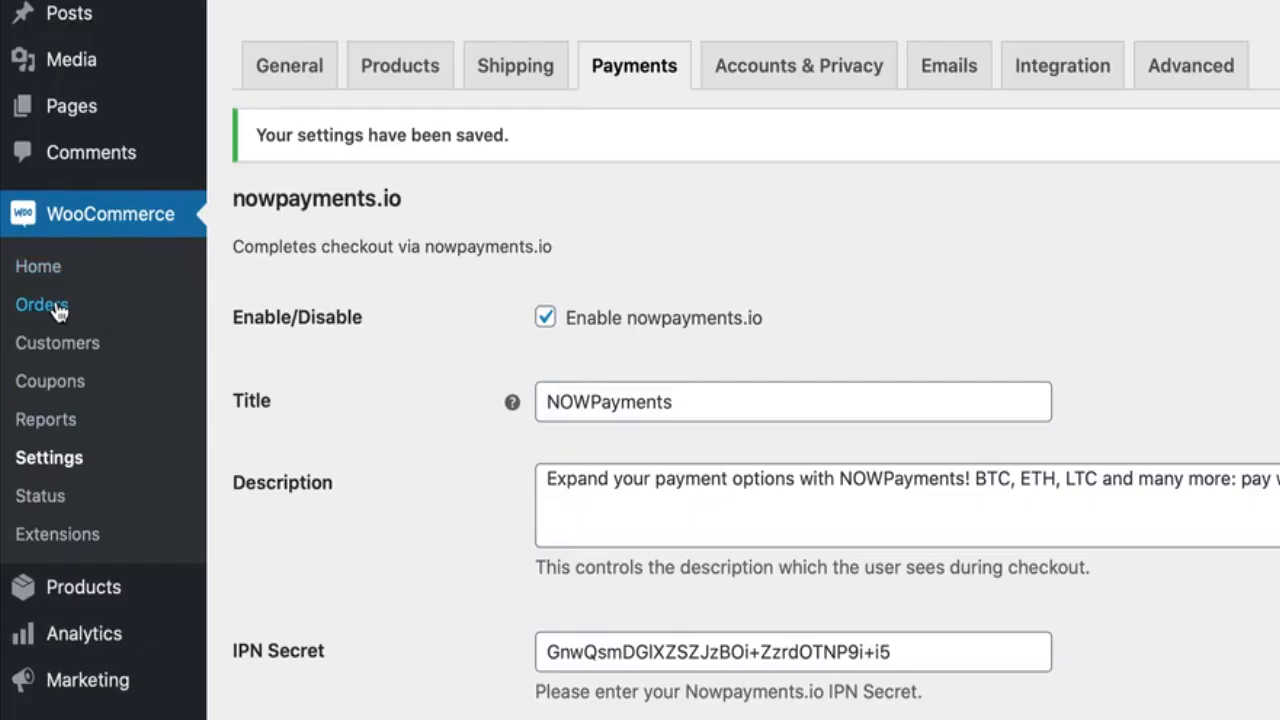
Step: Pay for order #14 ($10) with NOWPayments from its customer payment page
click(42, 304)
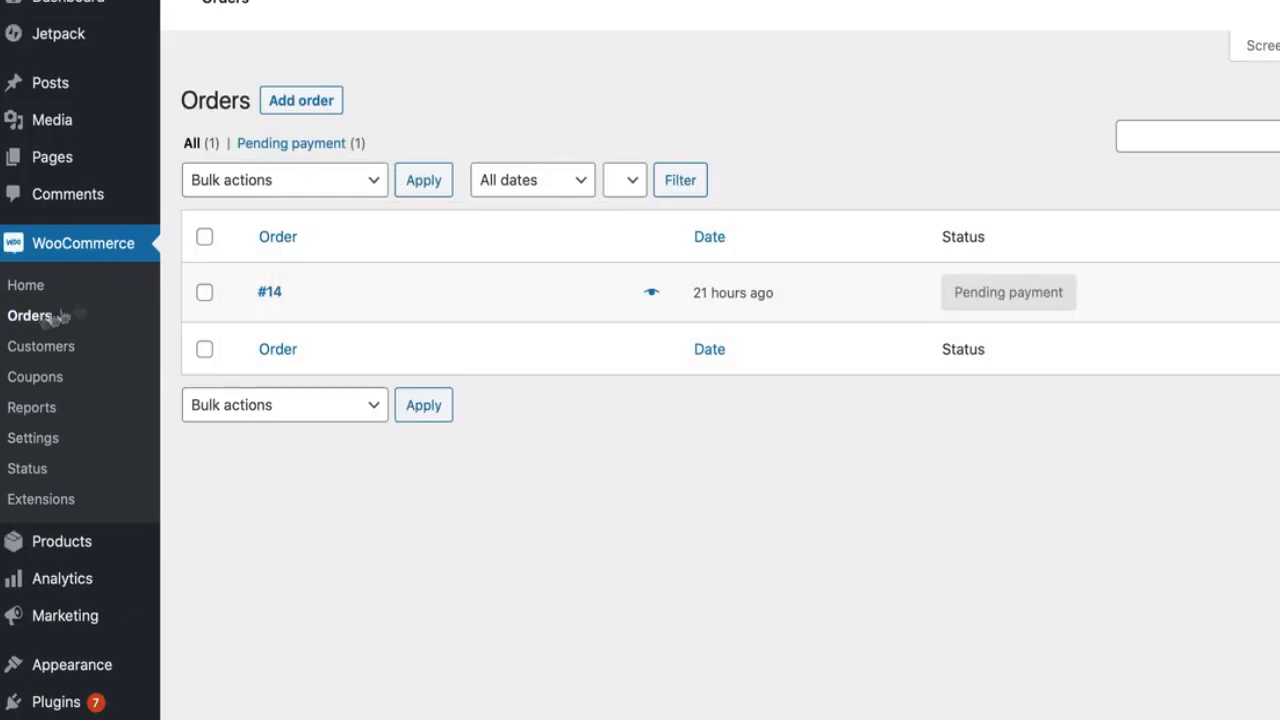
click(268, 292)
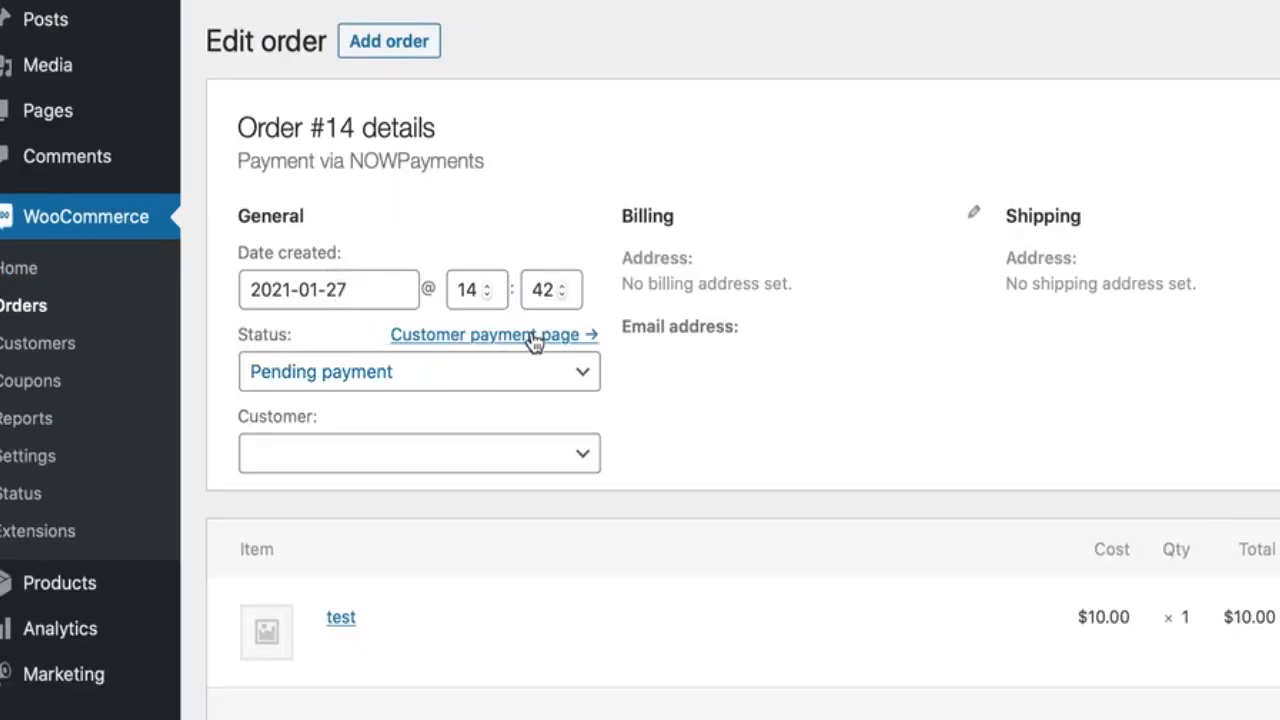
click(488, 334)
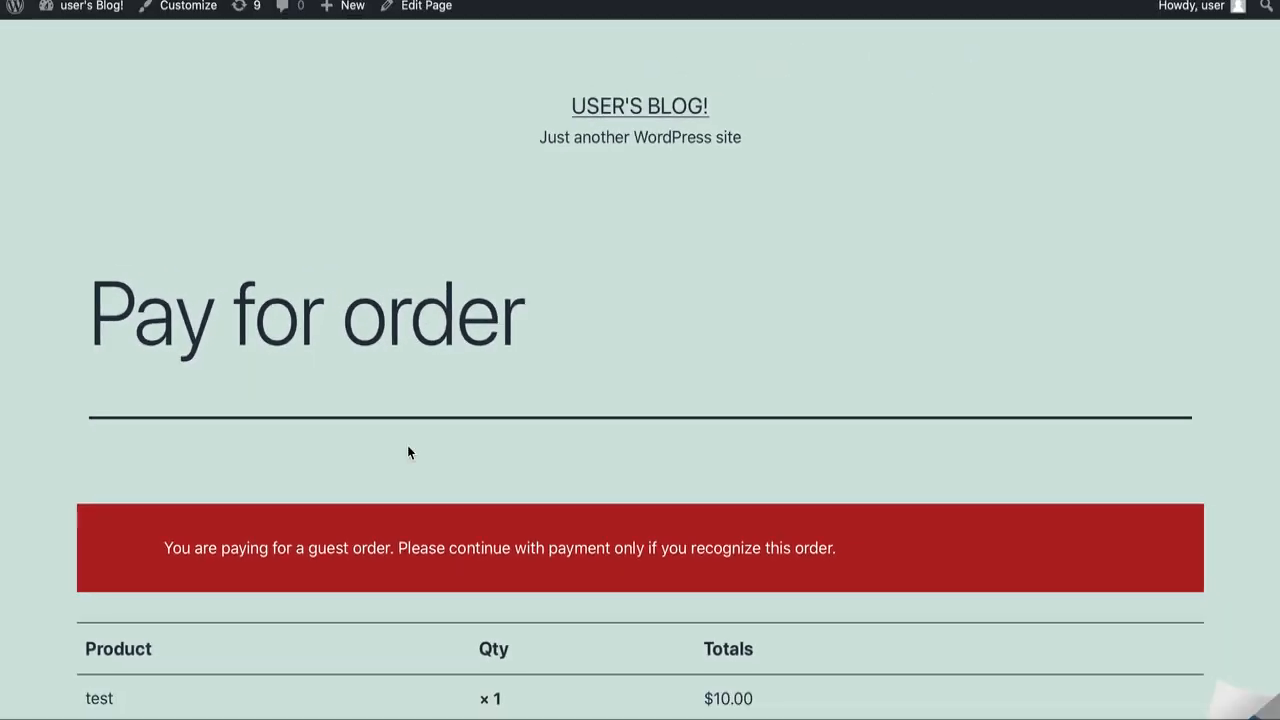
scroll(down, 3)
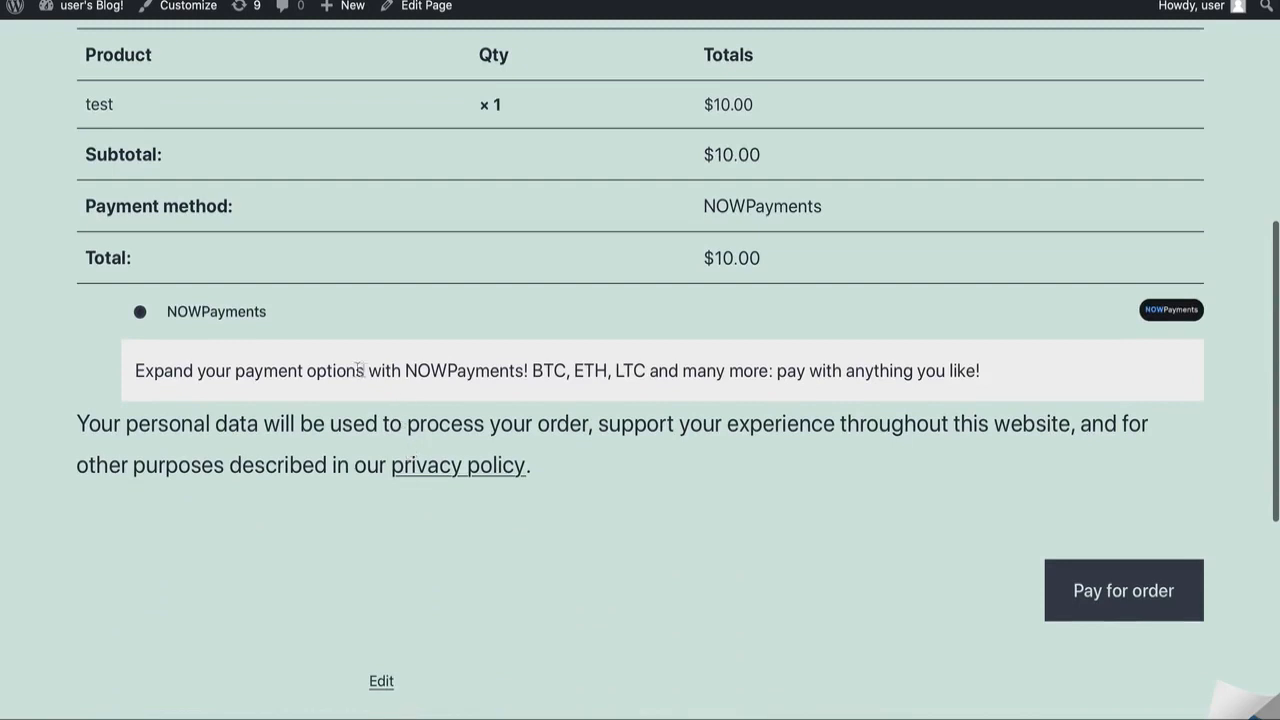
click(1124, 590)
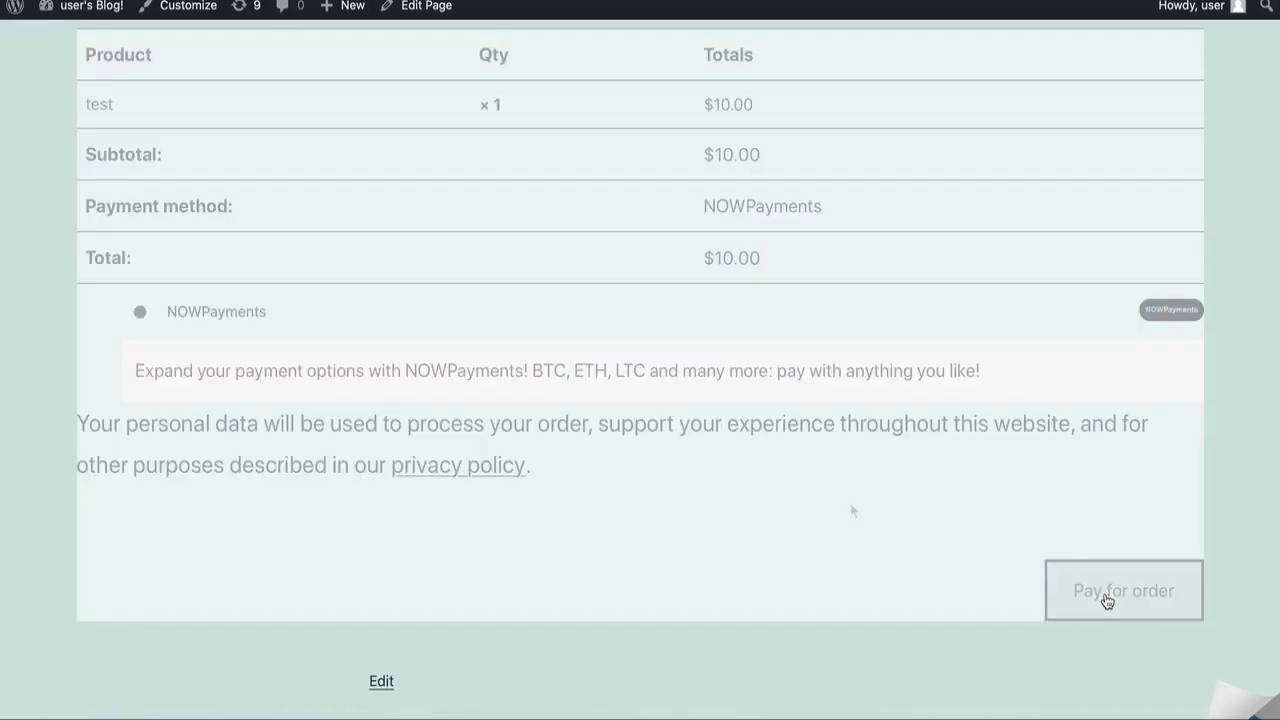